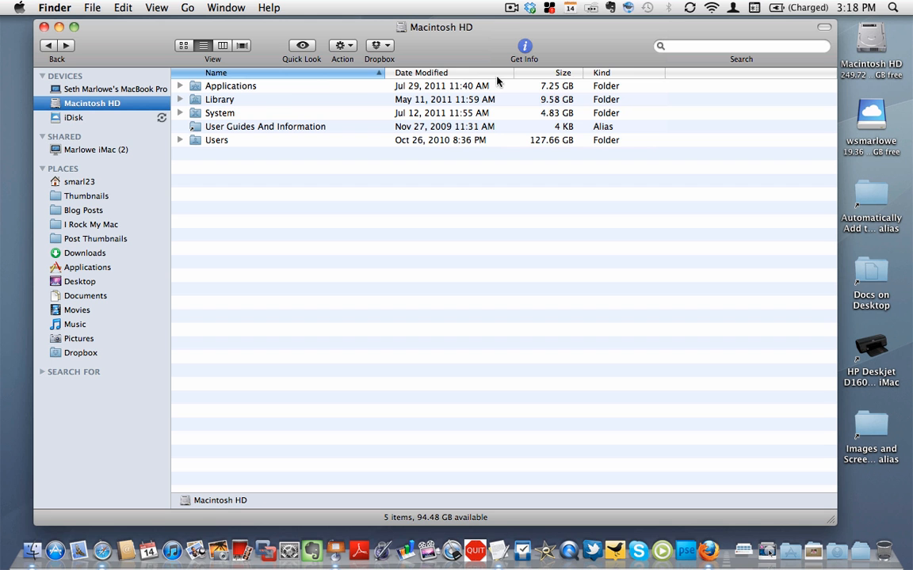
pyautogui.moveTo(165, 108)
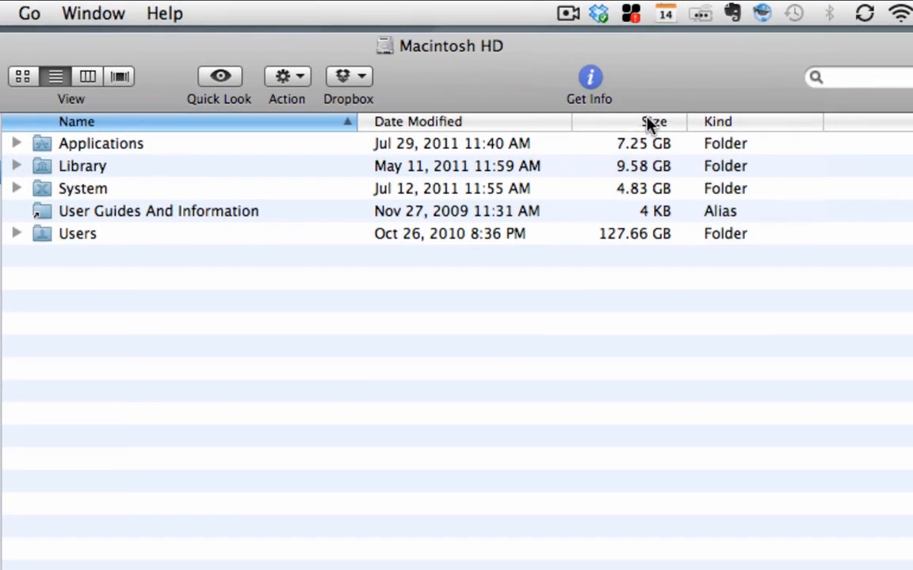
pyautogui.moveTo(619, 178)
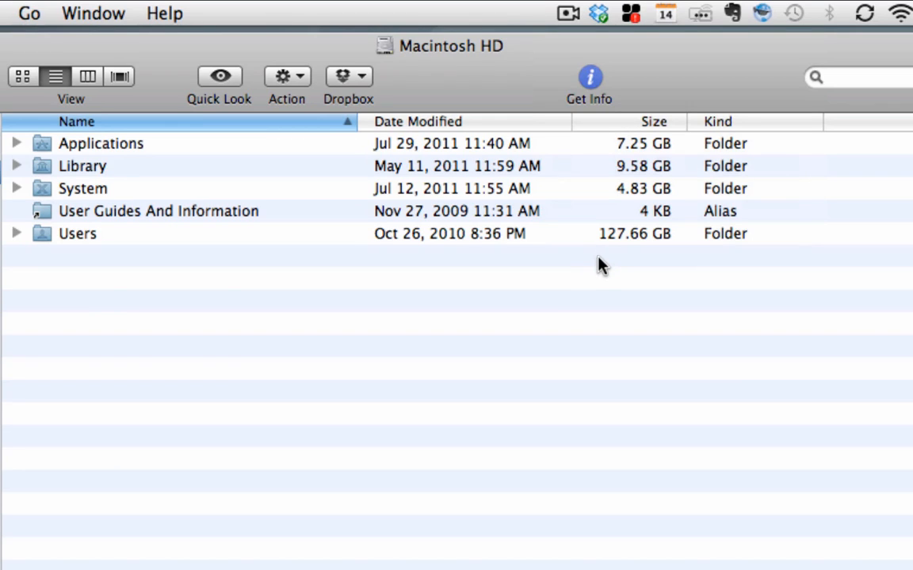
pyautogui.moveTo(656, 168)
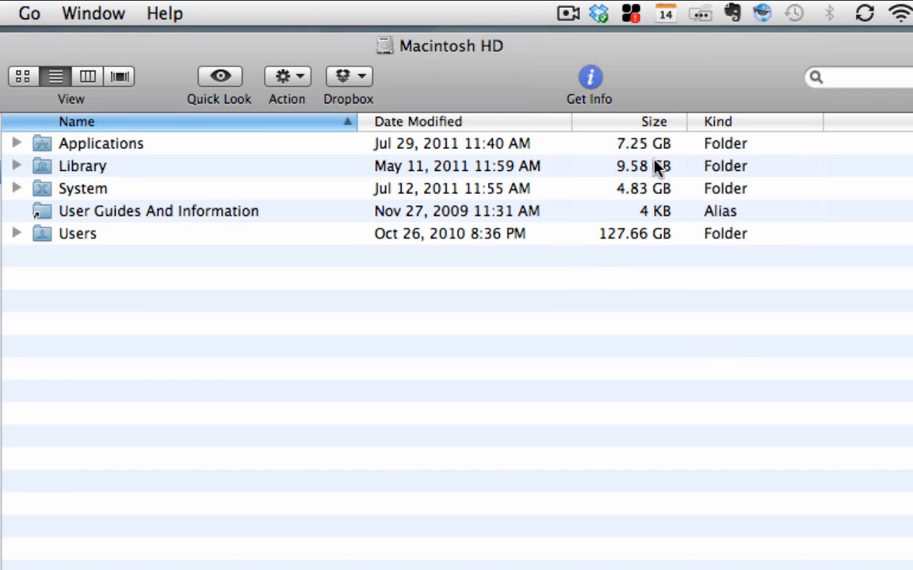
pyautogui.moveTo(213, 155)
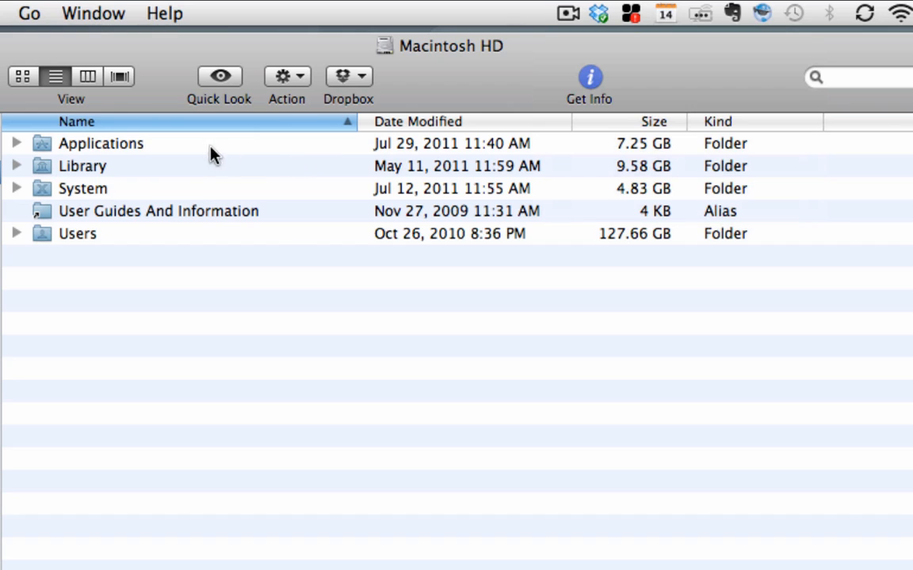
pyautogui.moveTo(626, 162)
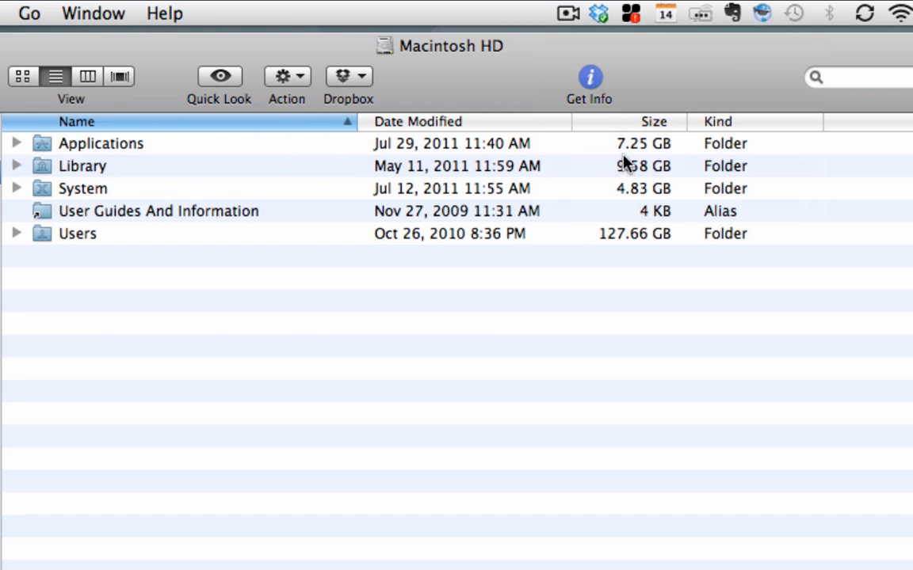
pyautogui.moveTo(136, 244)
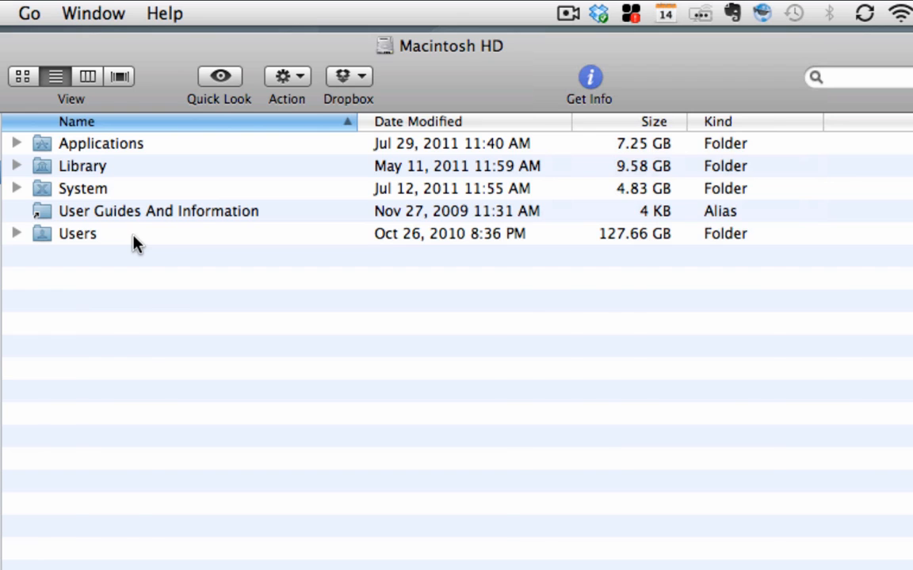
# Step: Open the Users folder and sort its listing by Size, largest first
pyautogui.doubleClick(78, 233)
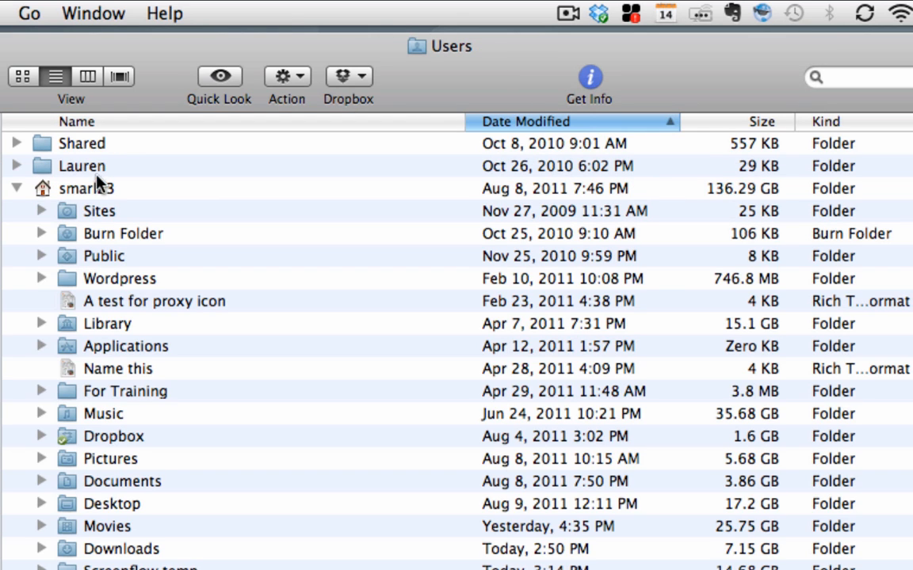
pyautogui.moveTo(73, 197)
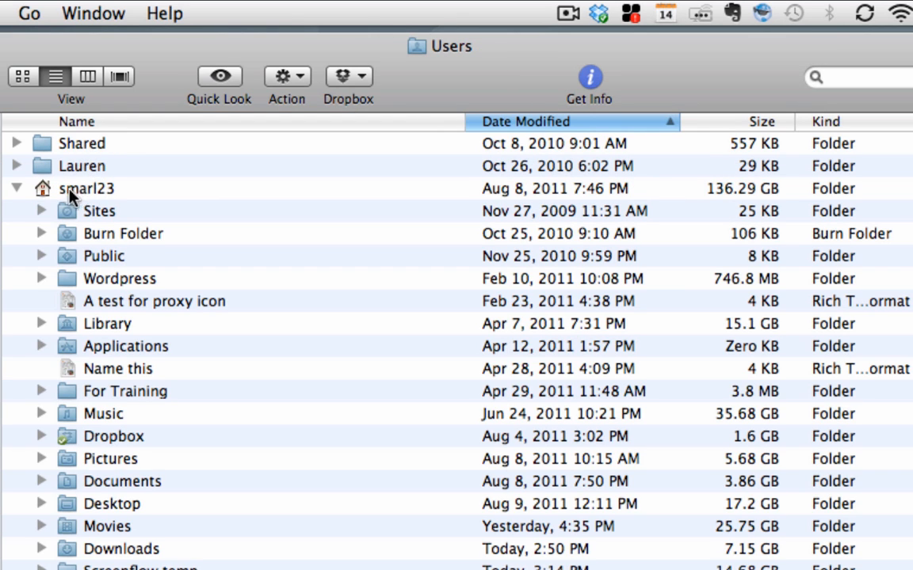
pyautogui.moveTo(498, 251)
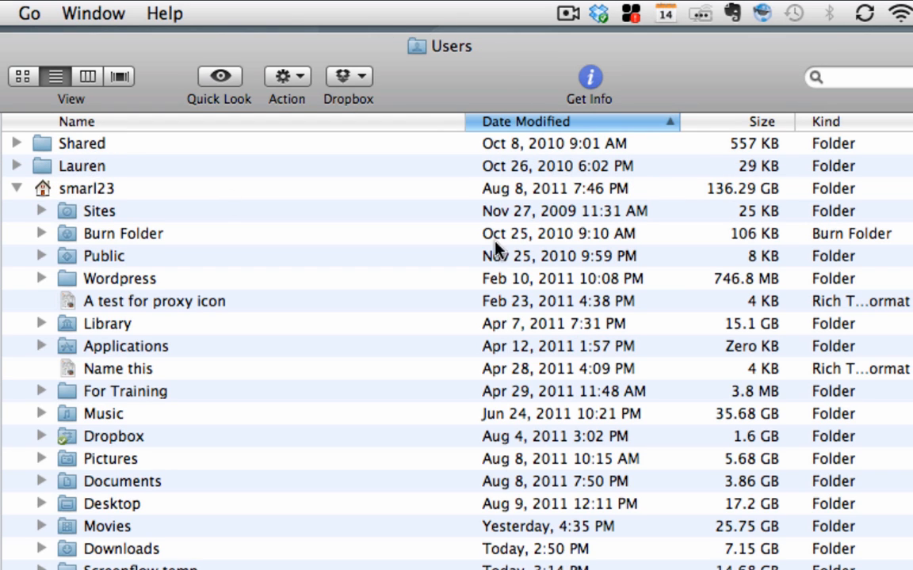
pyautogui.click(761, 121)
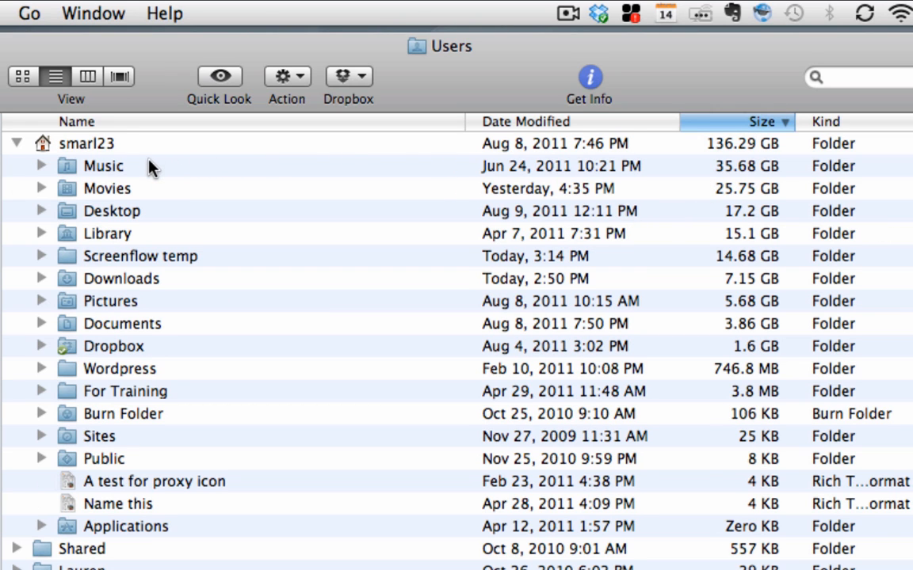
pyautogui.moveTo(261, 156)
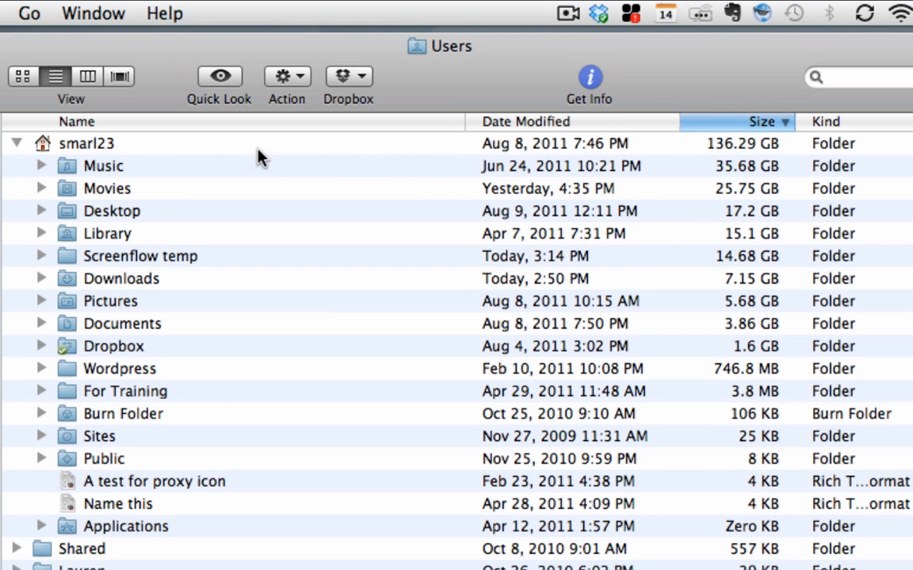
pyautogui.moveTo(751, 199)
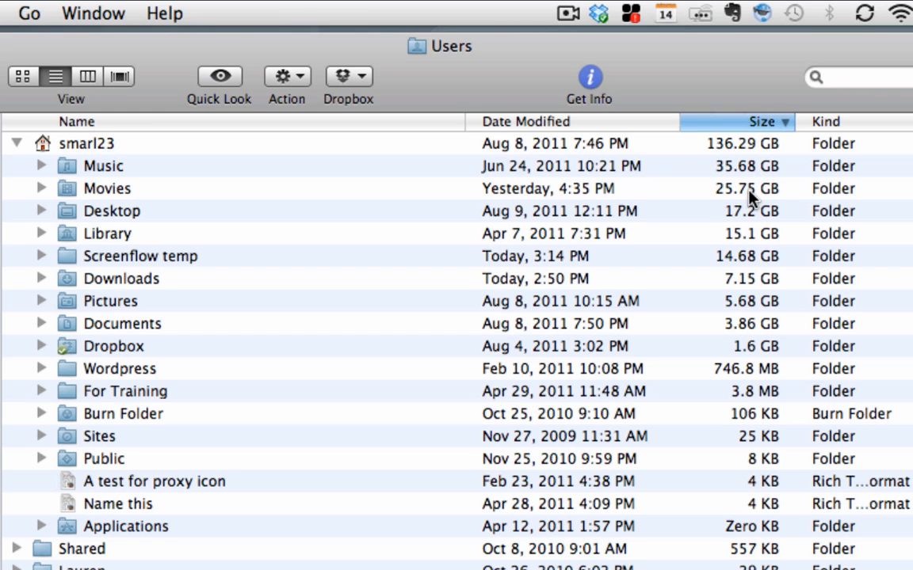
pyautogui.moveTo(751, 206)
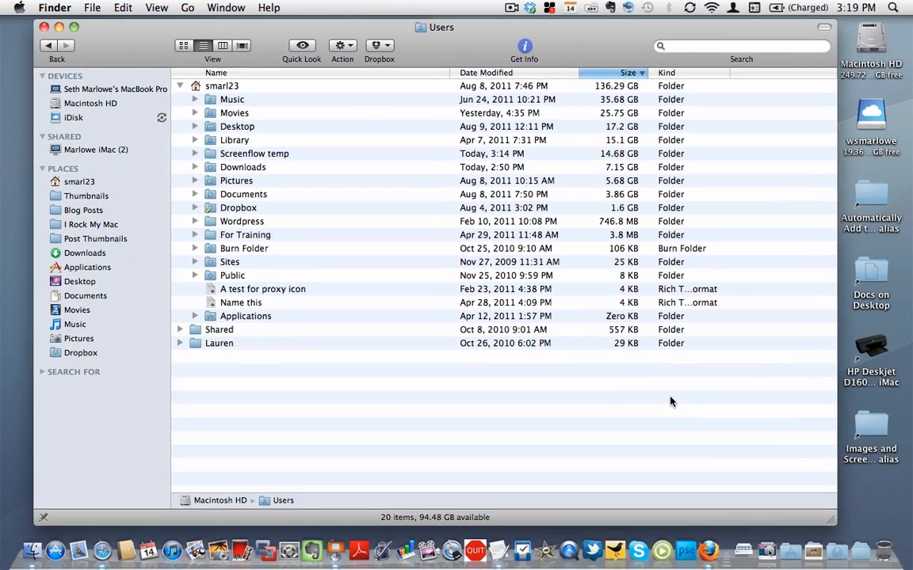
pyautogui.rightClick(672, 403)
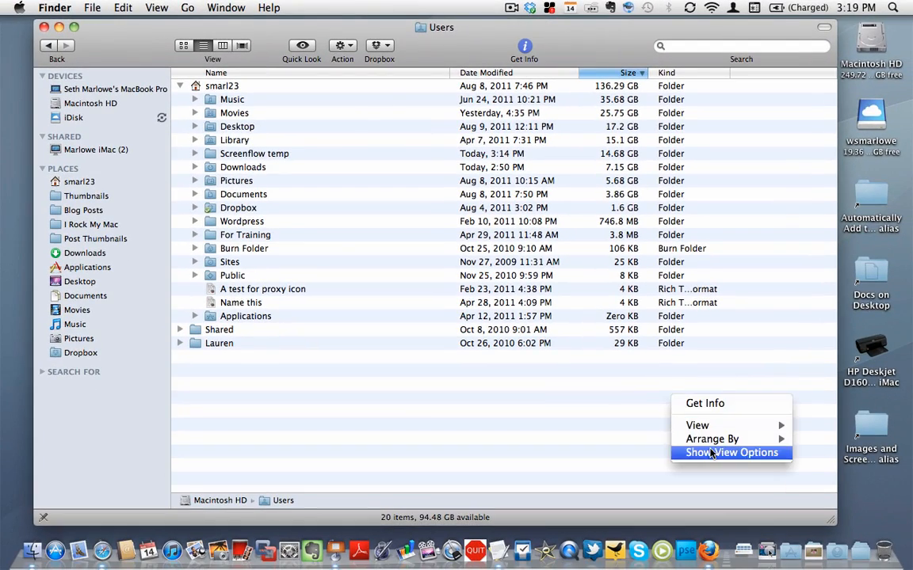
pyautogui.click(732, 453)
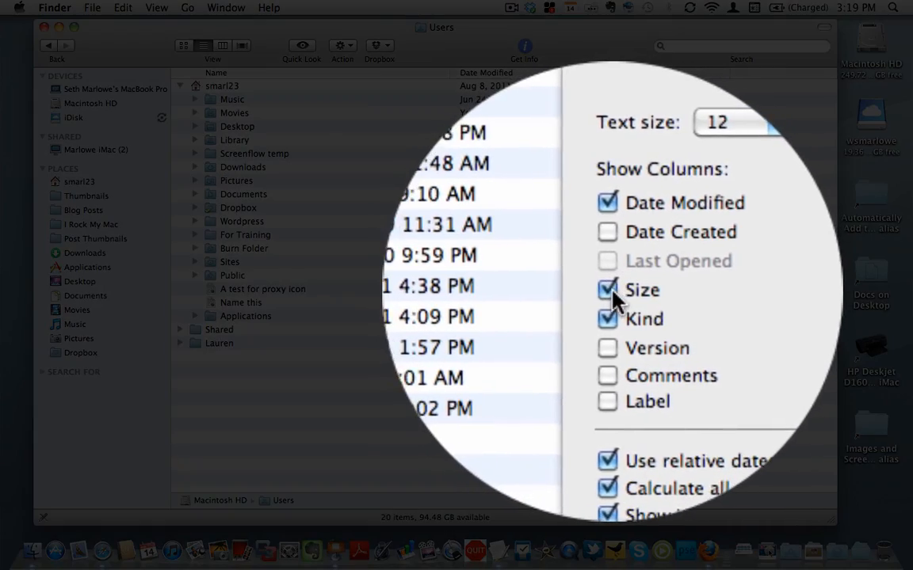
pyautogui.click(607, 290)
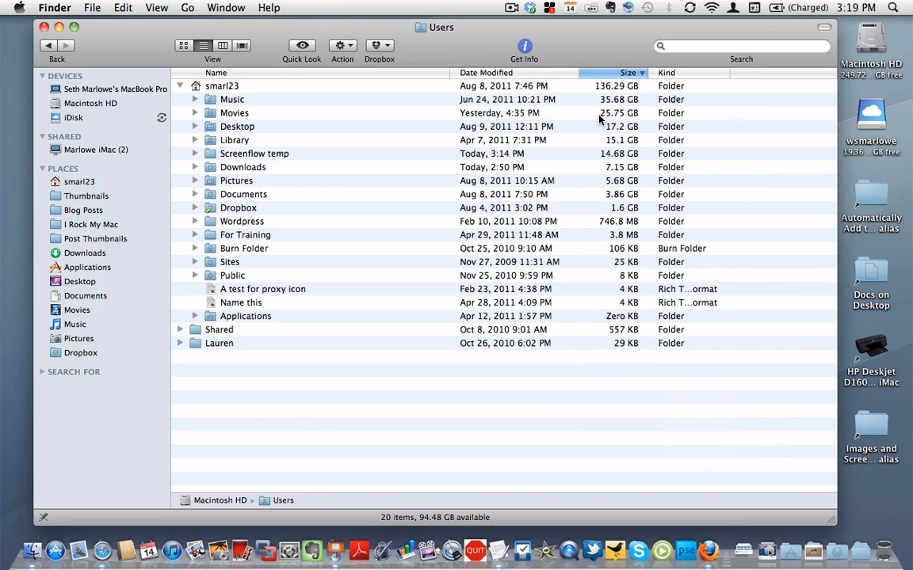
pyautogui.moveTo(606, 182)
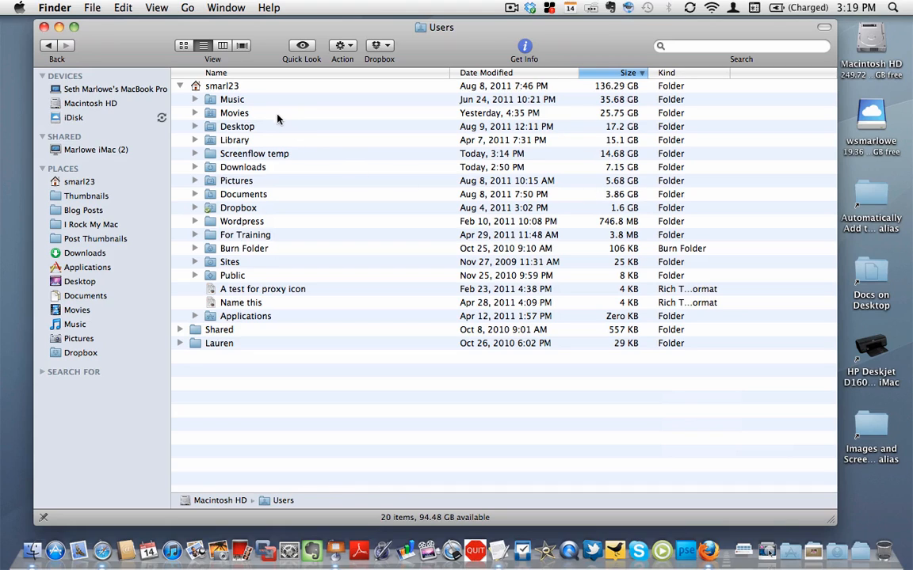
pyautogui.rightClick(234, 113)
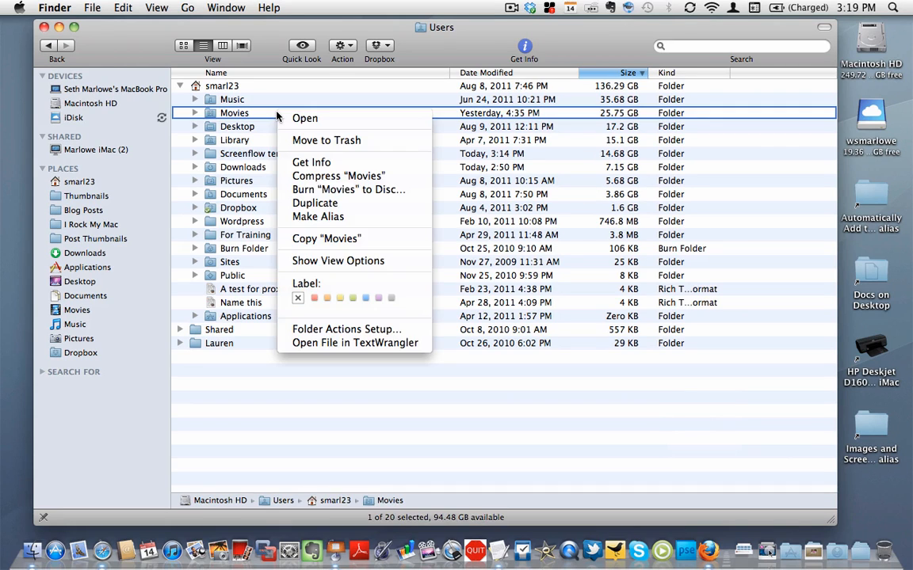
pyautogui.moveTo(310, 162)
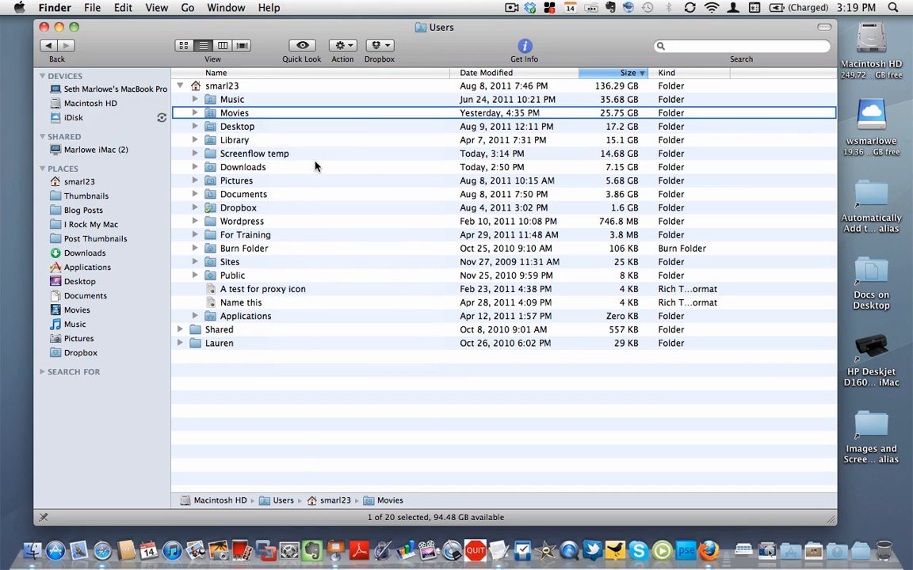
pyautogui.click(523, 46)
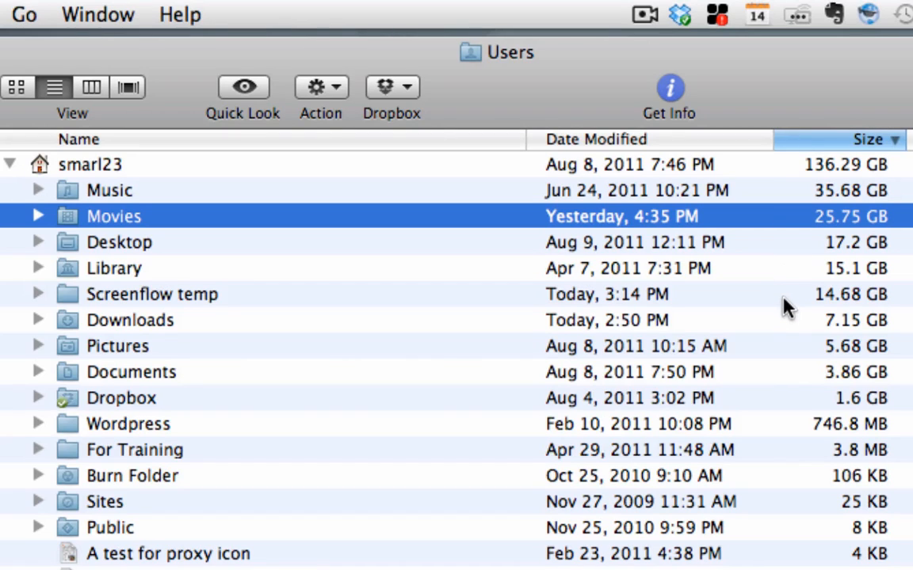
pyautogui.moveTo(789, 328)
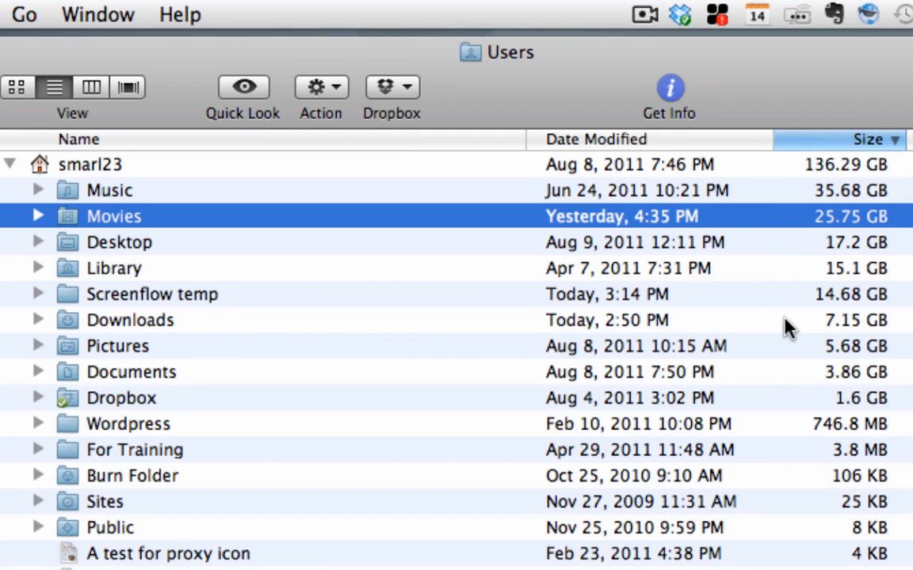
pyautogui.moveTo(198, 328)
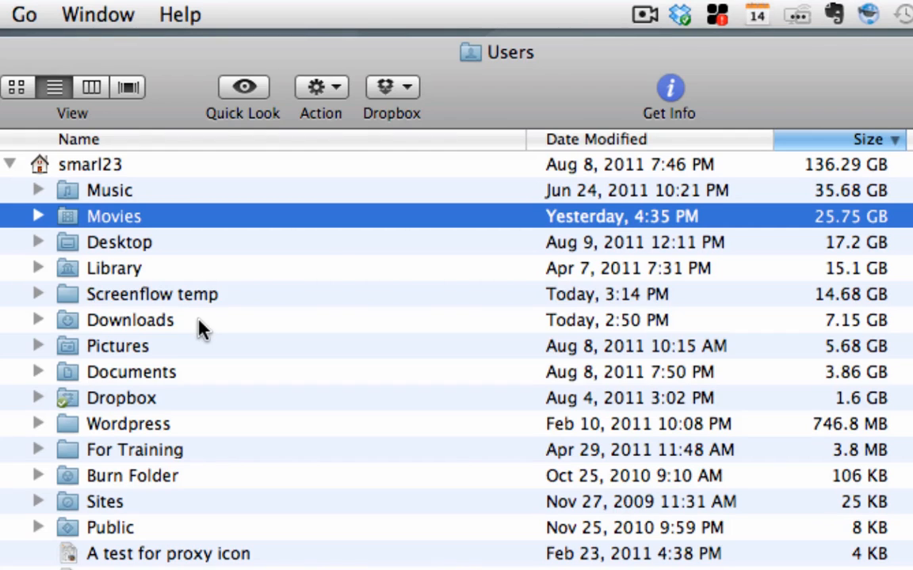
pyautogui.moveTo(295, 225)
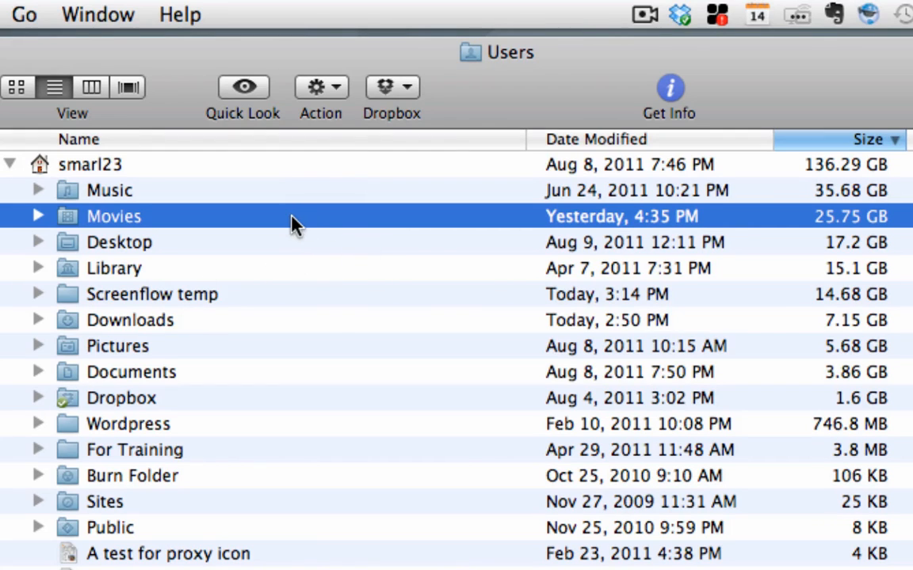
# Step: Open the Movies folder, showing iMovie Events on top at 19.74 GB
pyautogui.doubleClick(114, 216)
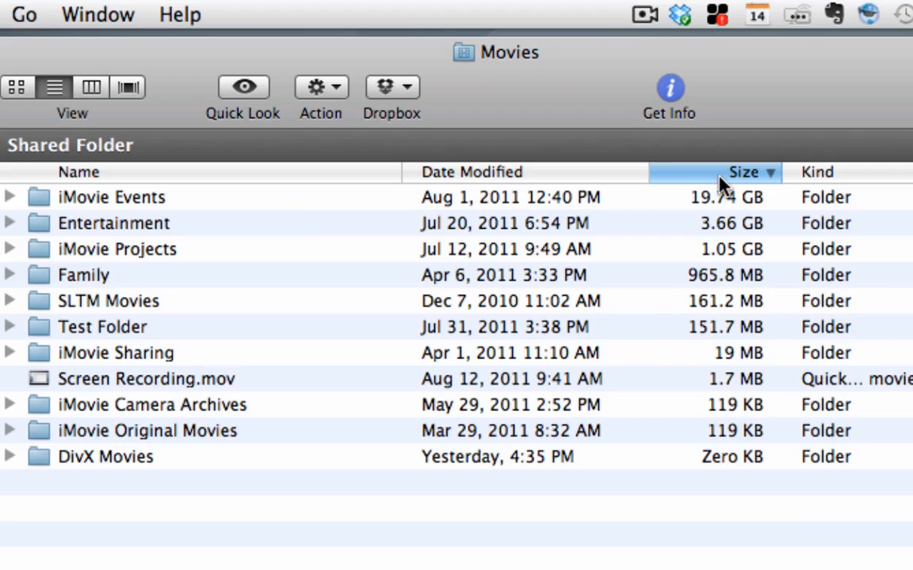
pyautogui.moveTo(729, 237)
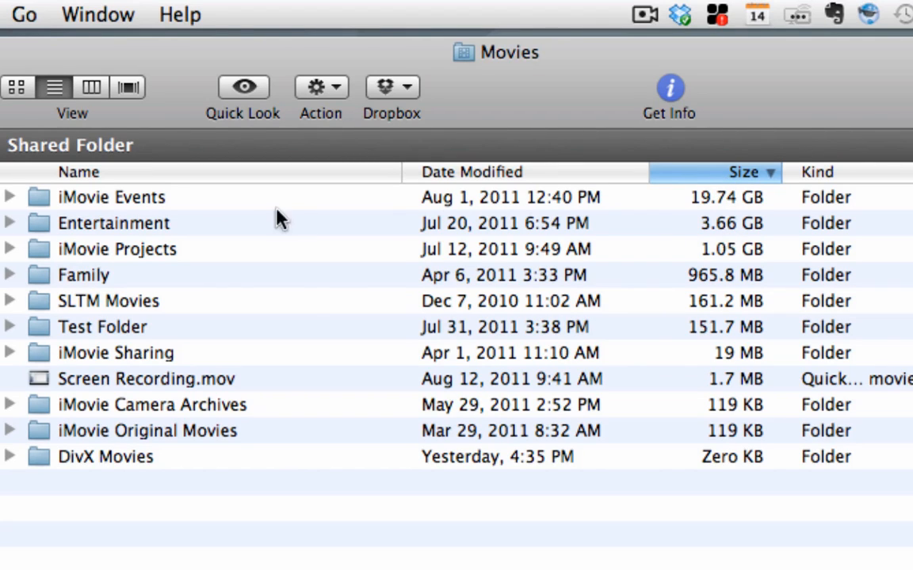
pyautogui.moveTo(235, 206)
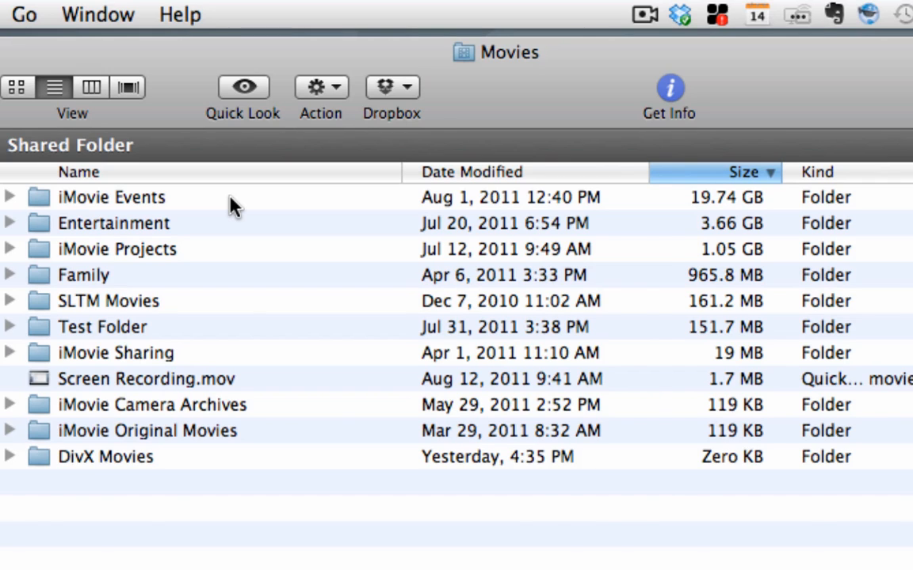
# Step: Open the iMovie Events folder, its event folders ranked with 6.76 GB first
pyautogui.doubleClick(111, 197)
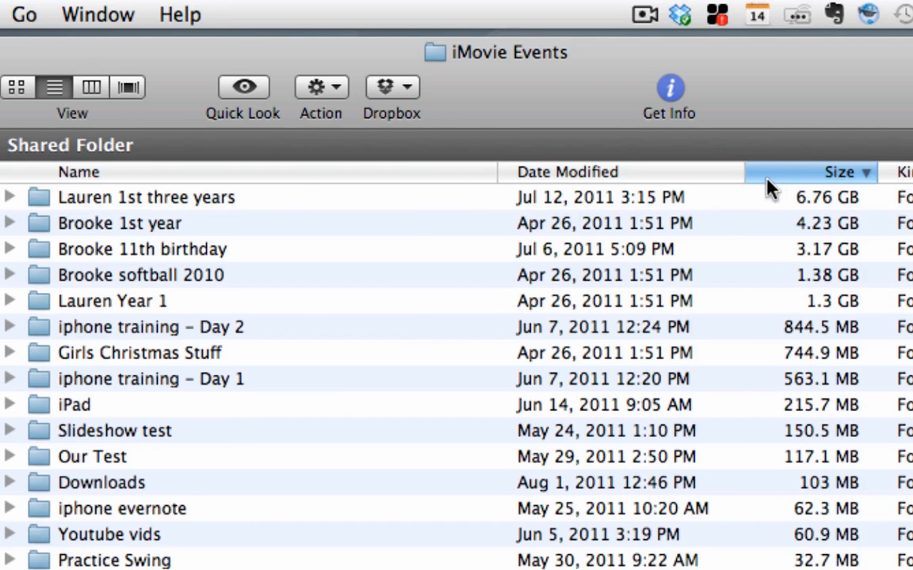
pyautogui.moveTo(800, 246)
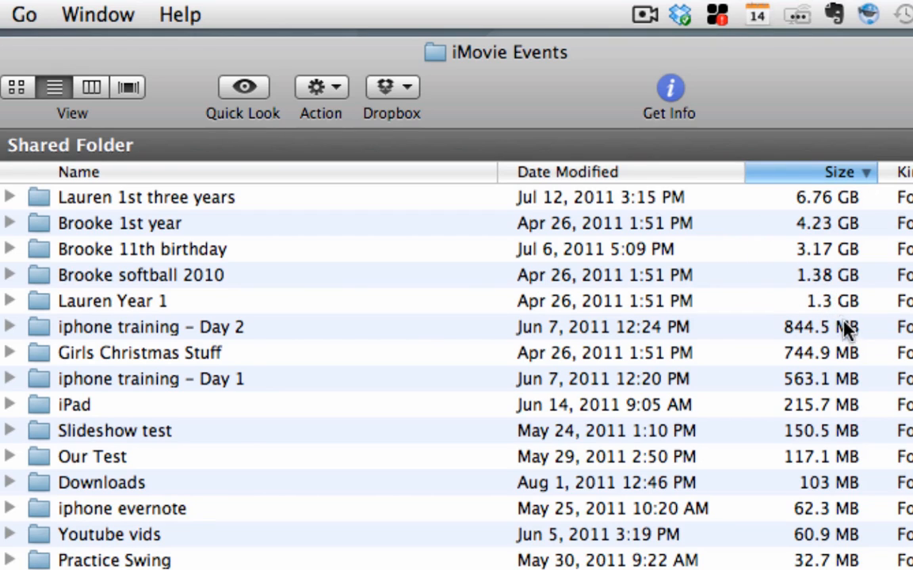
pyautogui.moveTo(110, 235)
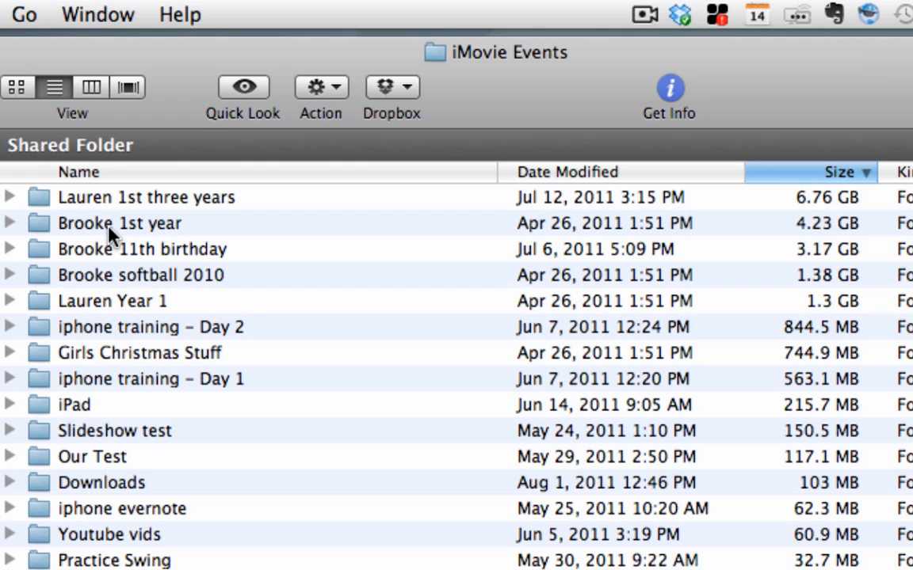
pyautogui.moveTo(146, 234)
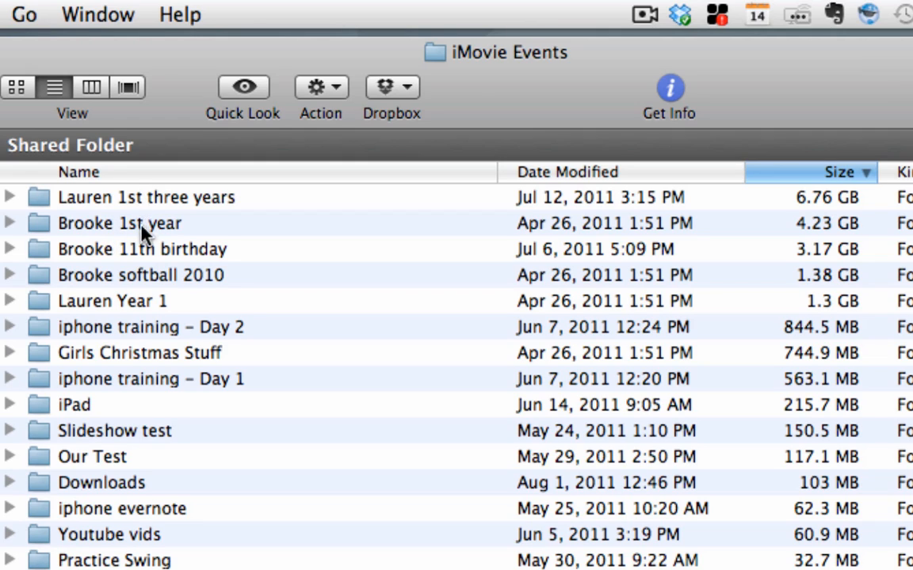
pyautogui.moveTo(139, 218)
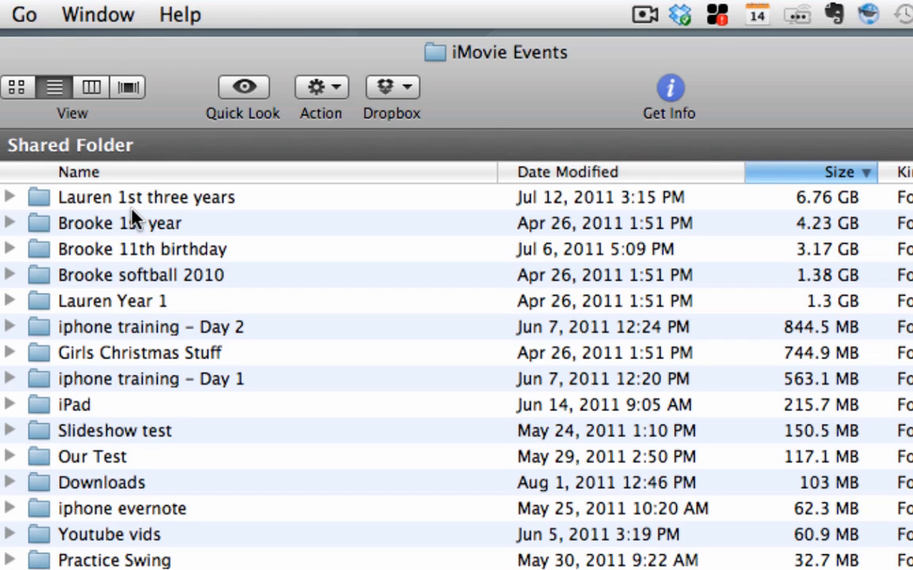
pyautogui.moveTo(840, 230)
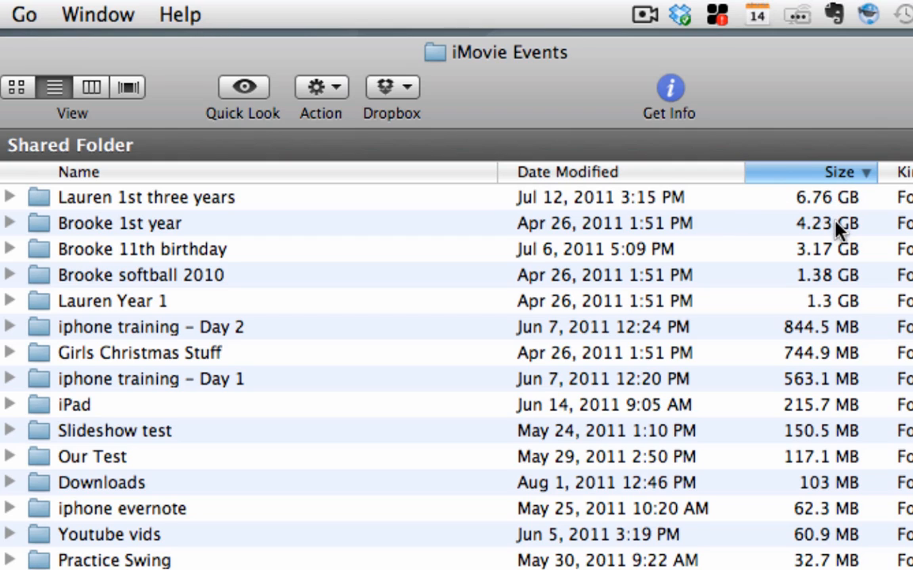
pyautogui.moveTo(827, 204)
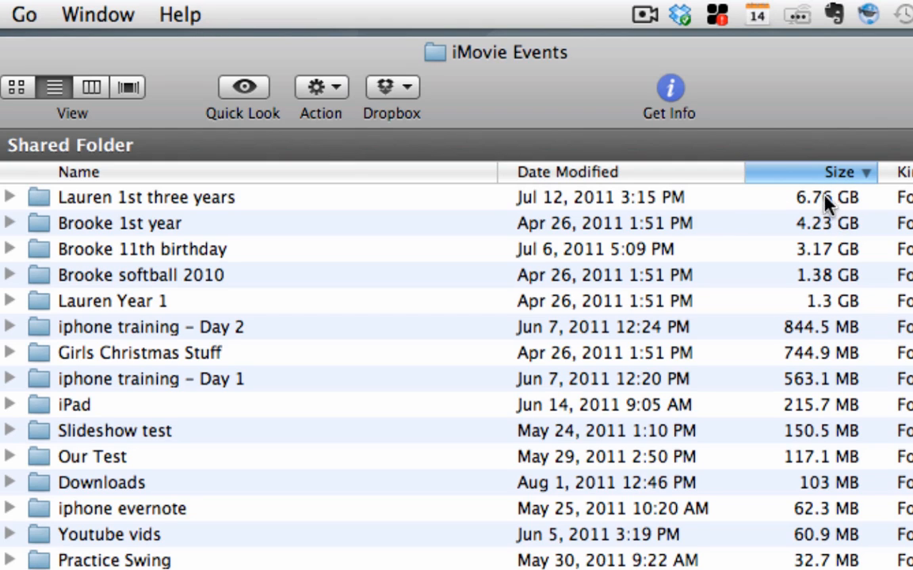
pyautogui.moveTo(821, 229)
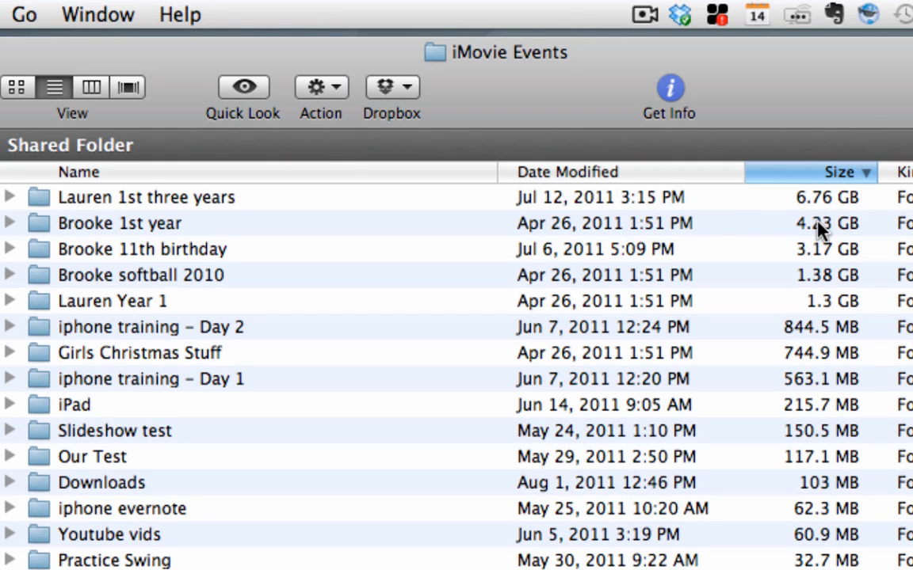
pyautogui.moveTo(793, 238)
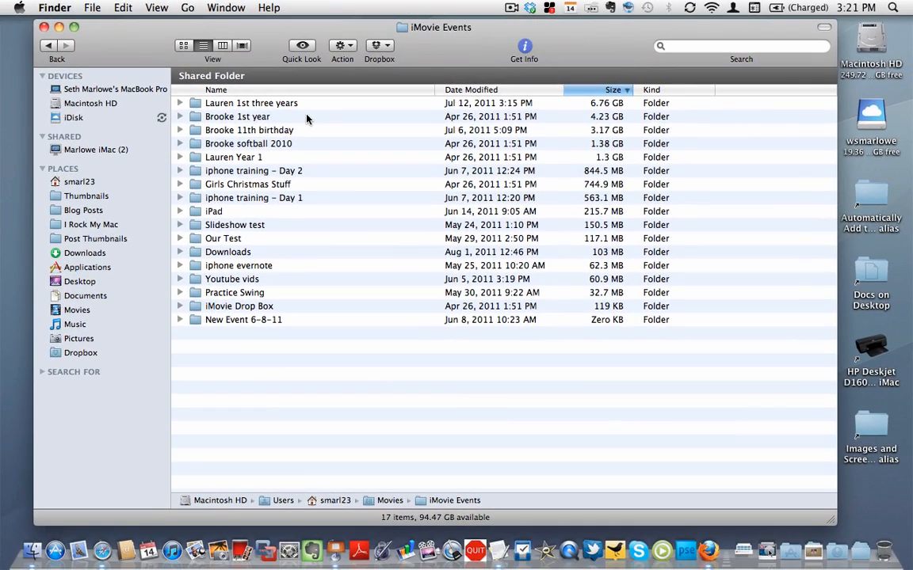
pyautogui.click(237, 117)
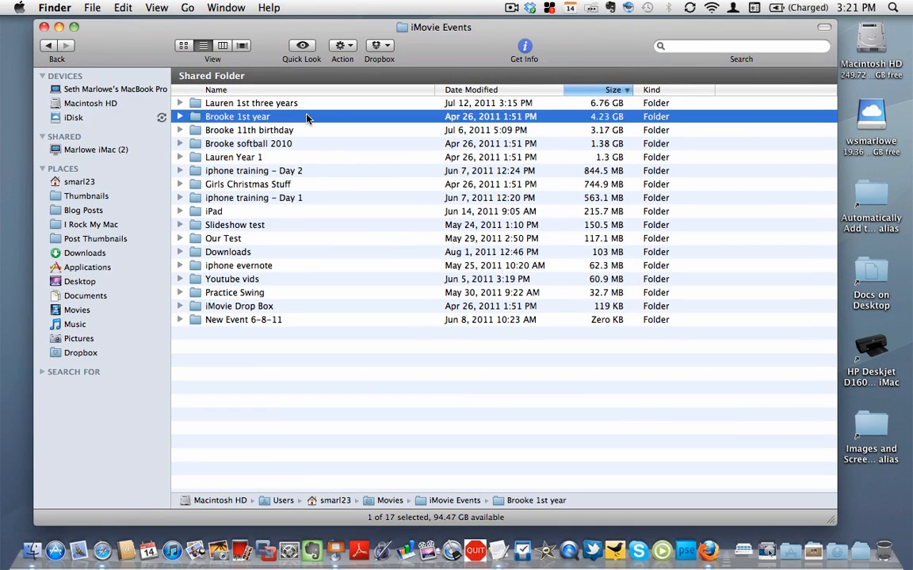
pyautogui.moveTo(848, 489)
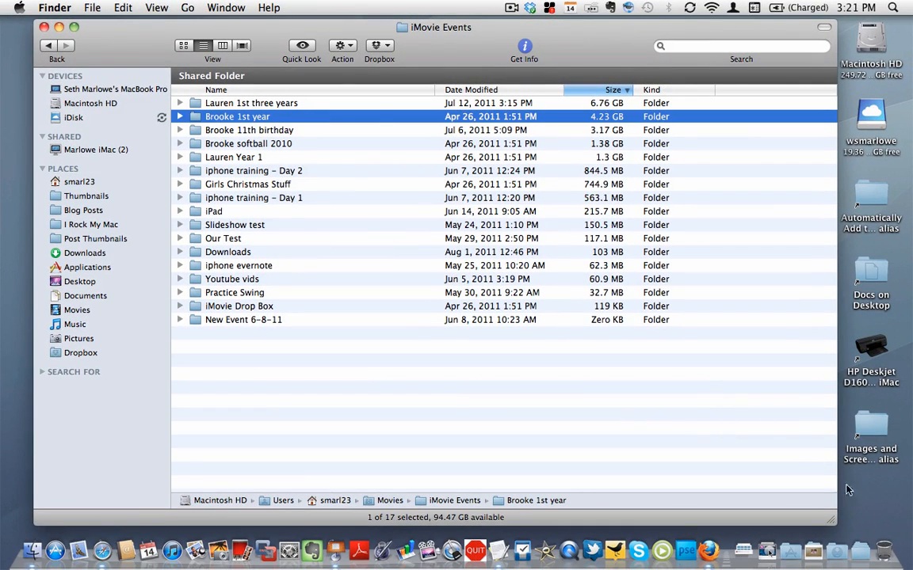